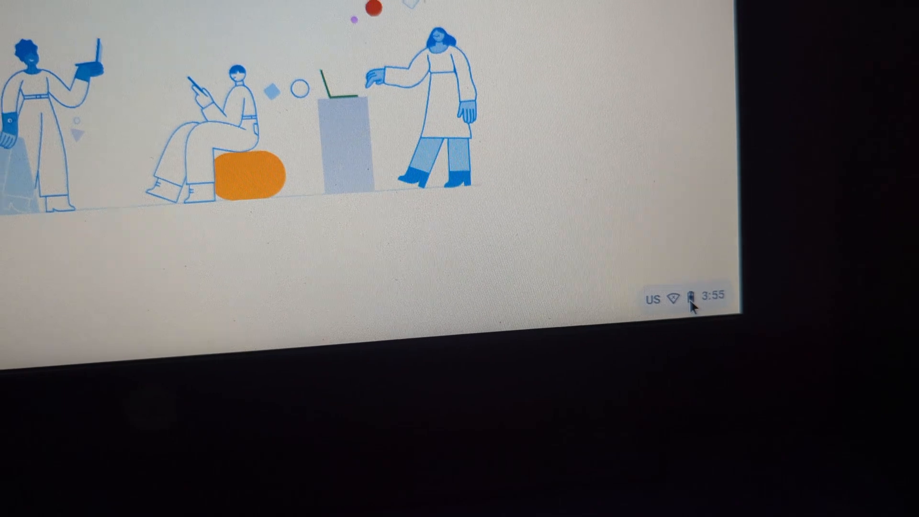
# Start ChromeOS Flex installation to the internal disk and confirm erasing the hard drive.
pyautogui.click(668, 299)
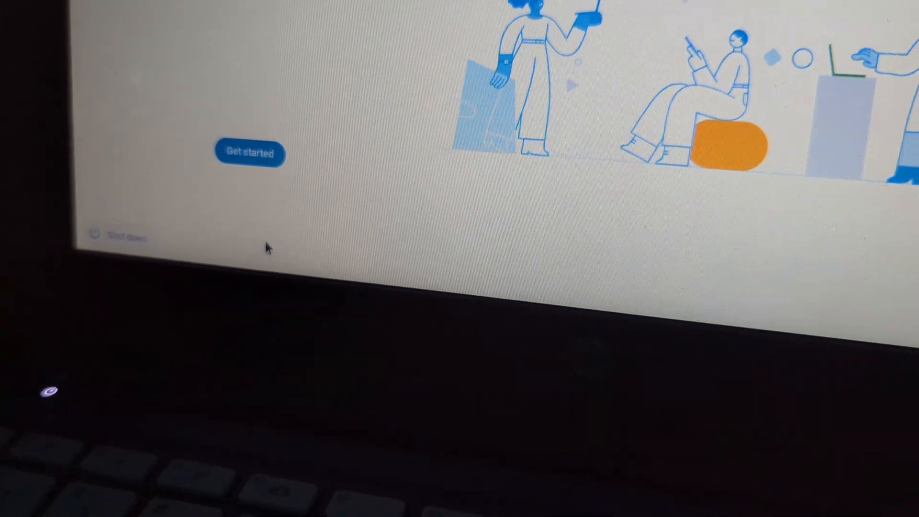
pyautogui.click(249, 153)
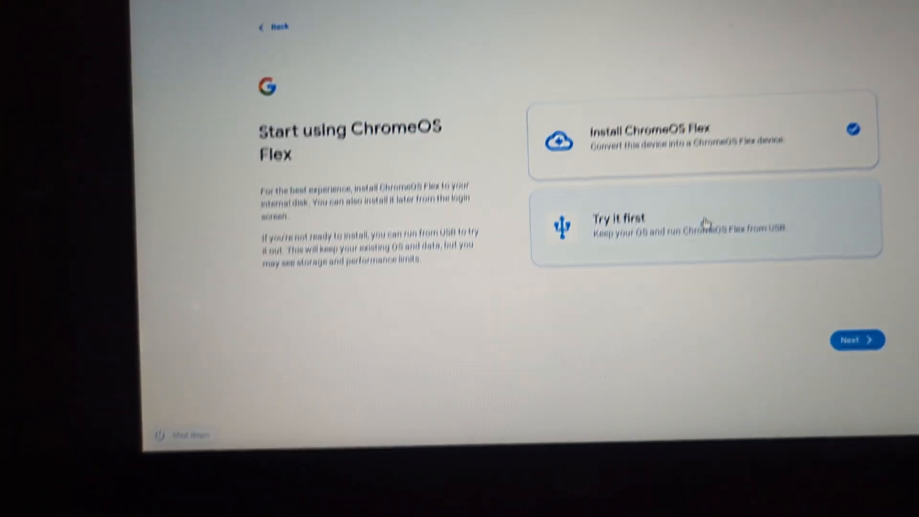
pyautogui.click(856, 340)
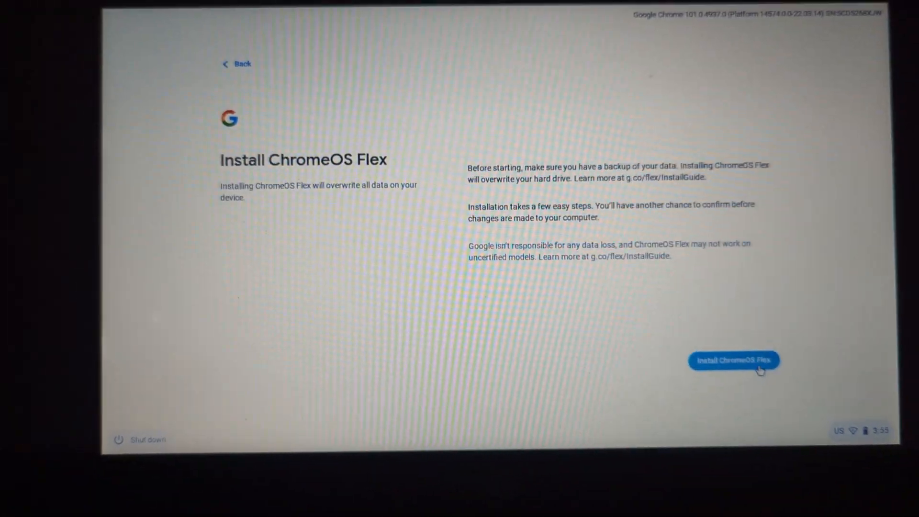
pyautogui.click(733, 360)
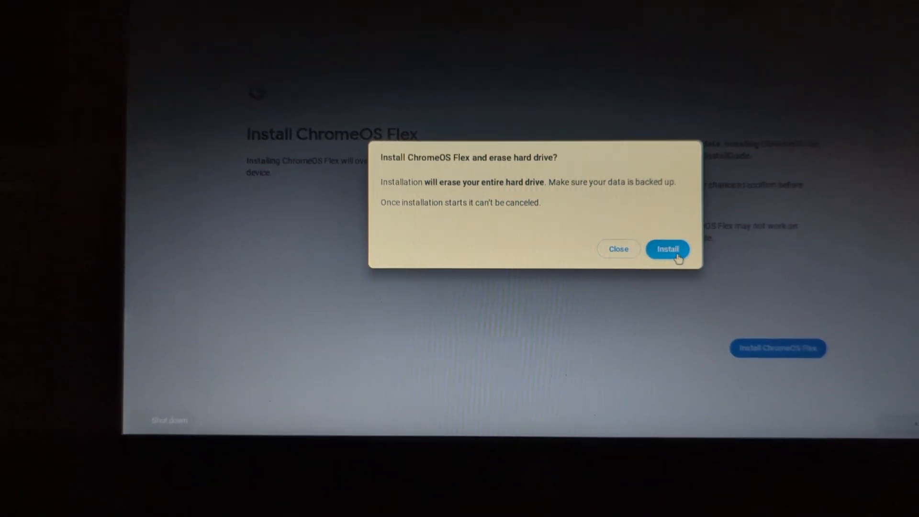
pyautogui.click(666, 248)
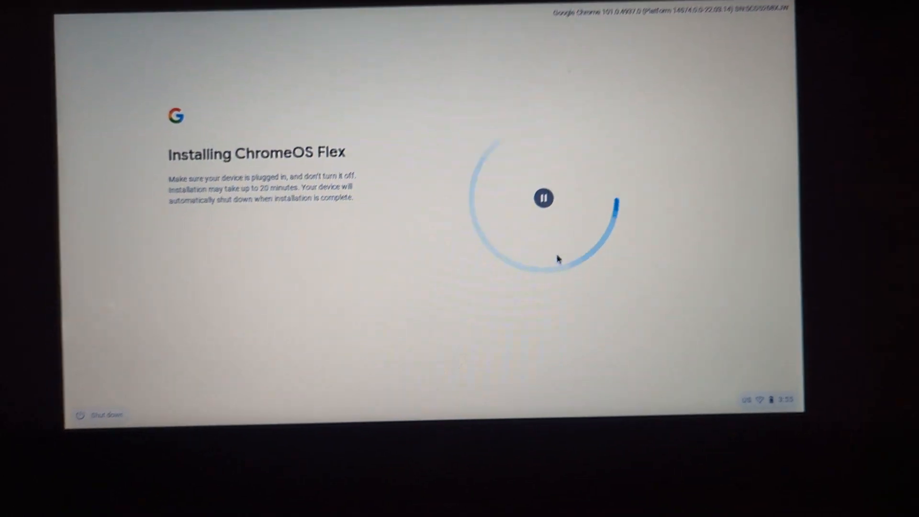